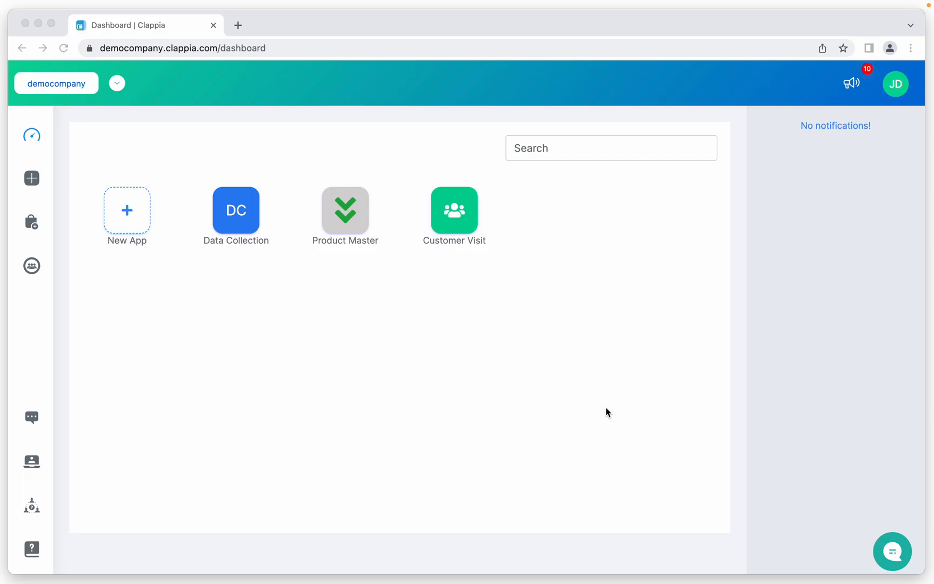
mouse_move(400, 425)
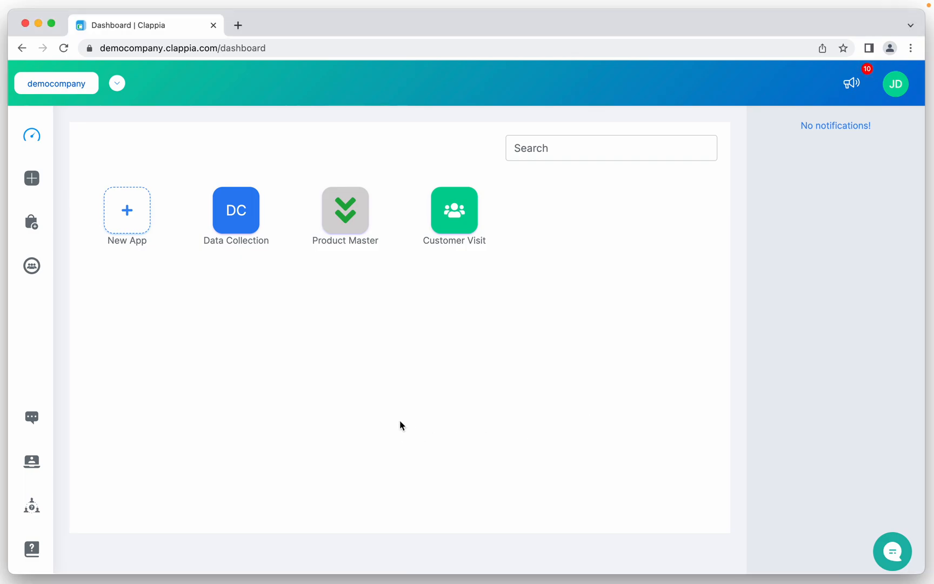
mouse_move(280, 325)
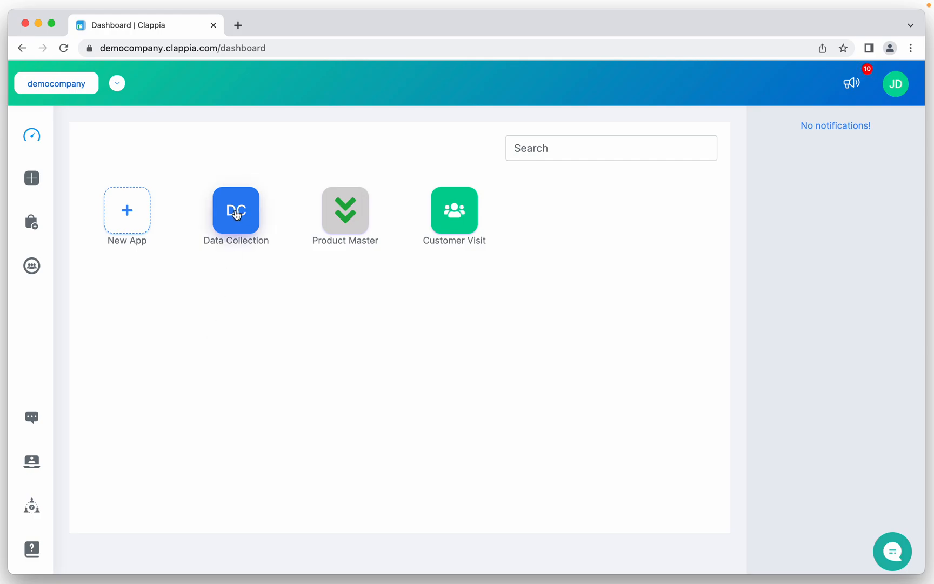
Step: Open the Data Collection app's entry form from the dashboard
click(236, 210)
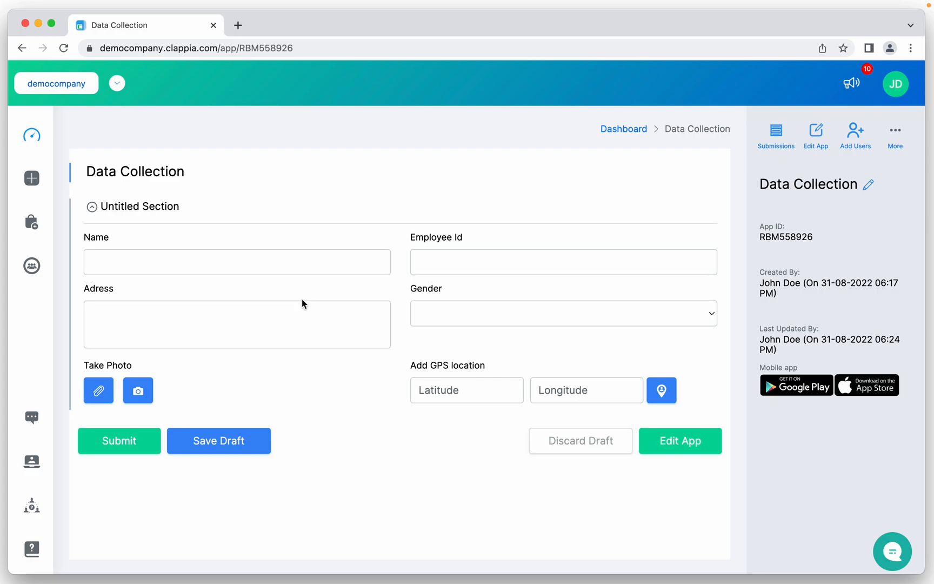
mouse_move(425, 468)
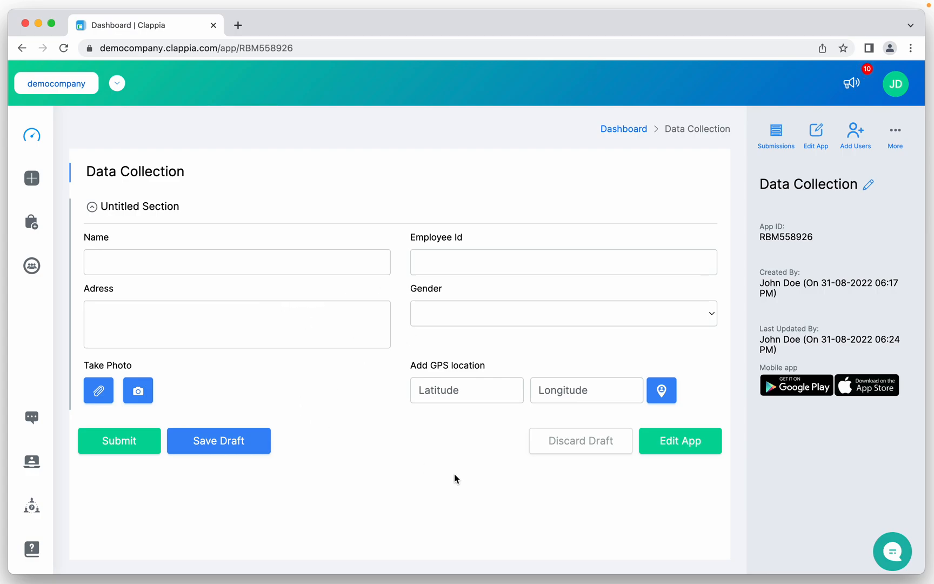
mouse_move(781, 148)
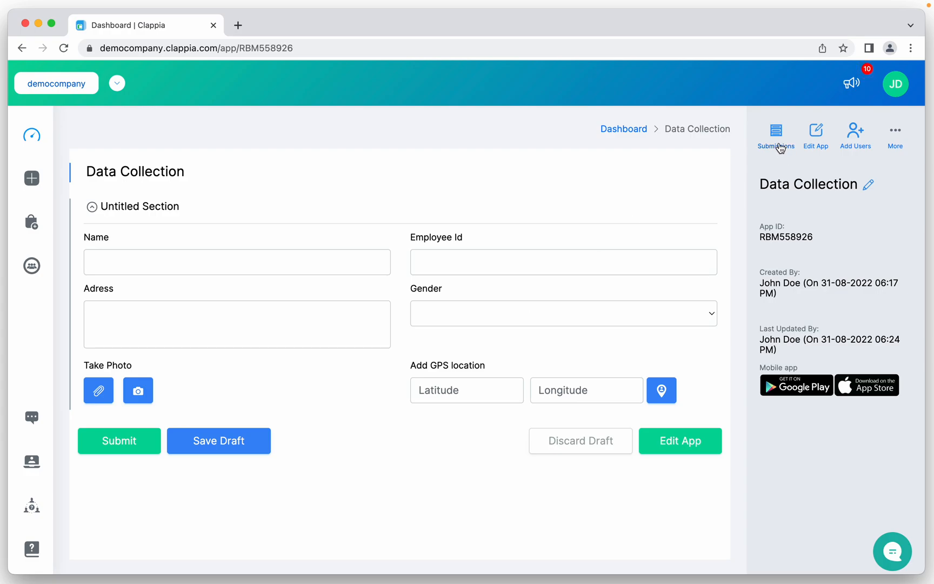
Step: View the app's submissions list showing John's EMP2010 entry
click(775, 136)
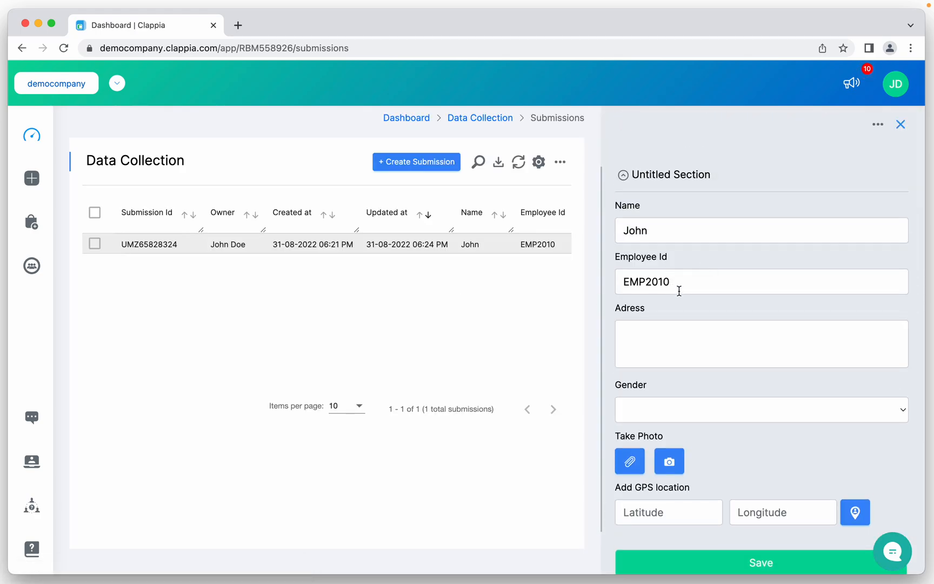
mouse_move(668, 221)
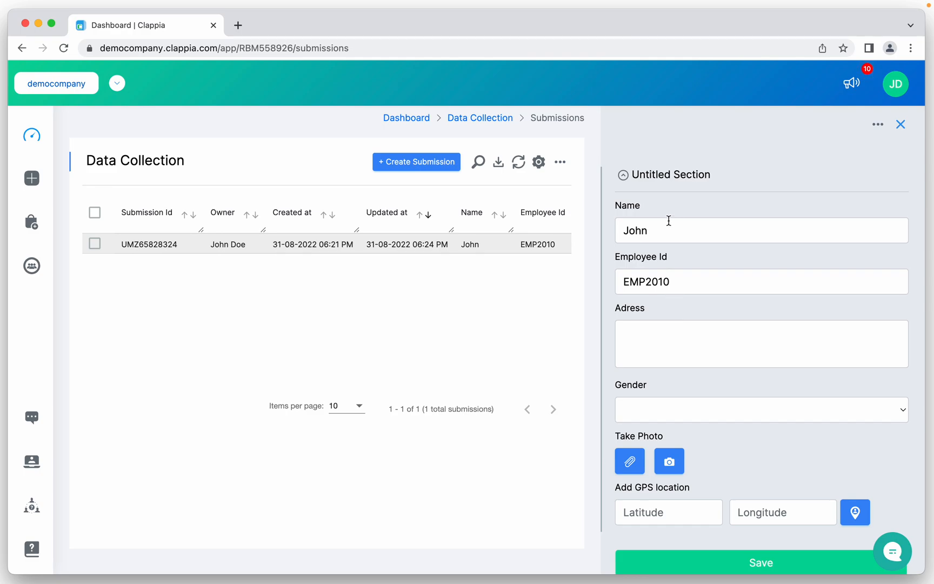
mouse_move(676, 294)
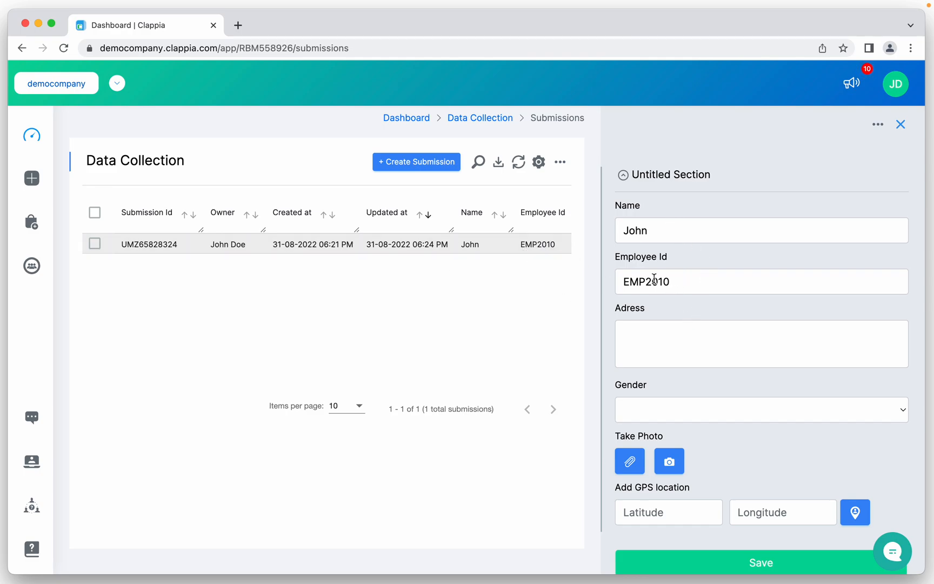
mouse_move(688, 316)
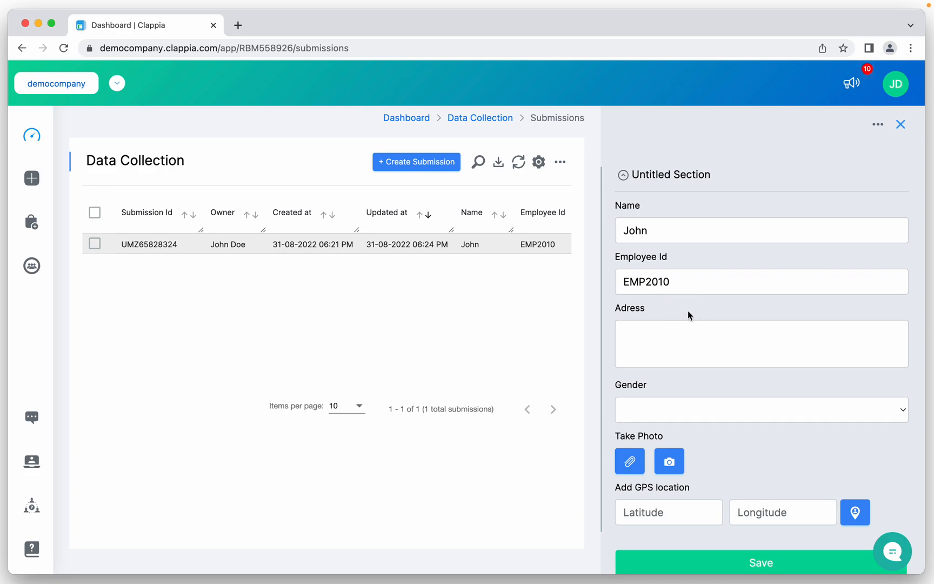
mouse_move(669, 307)
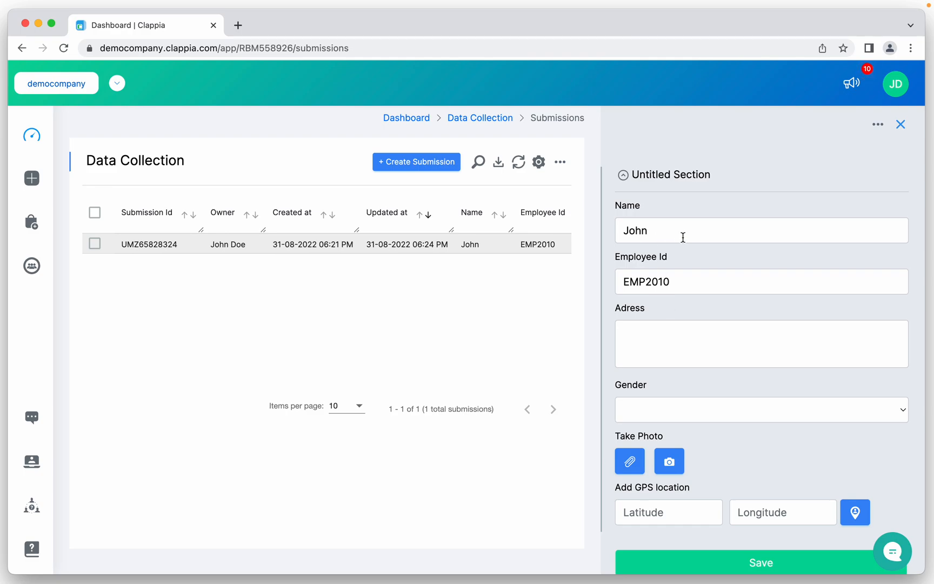
mouse_move(691, 259)
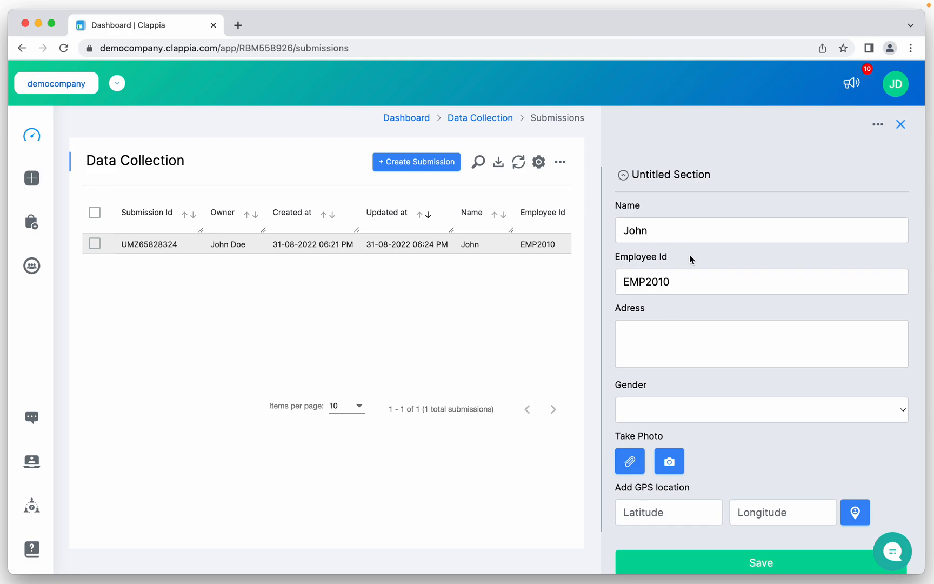
mouse_move(738, 265)
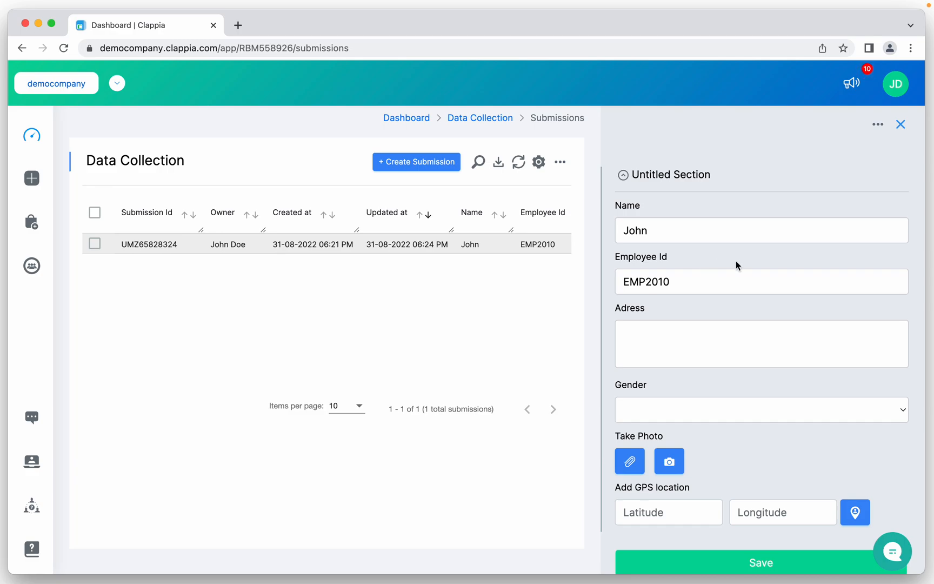
mouse_move(742, 265)
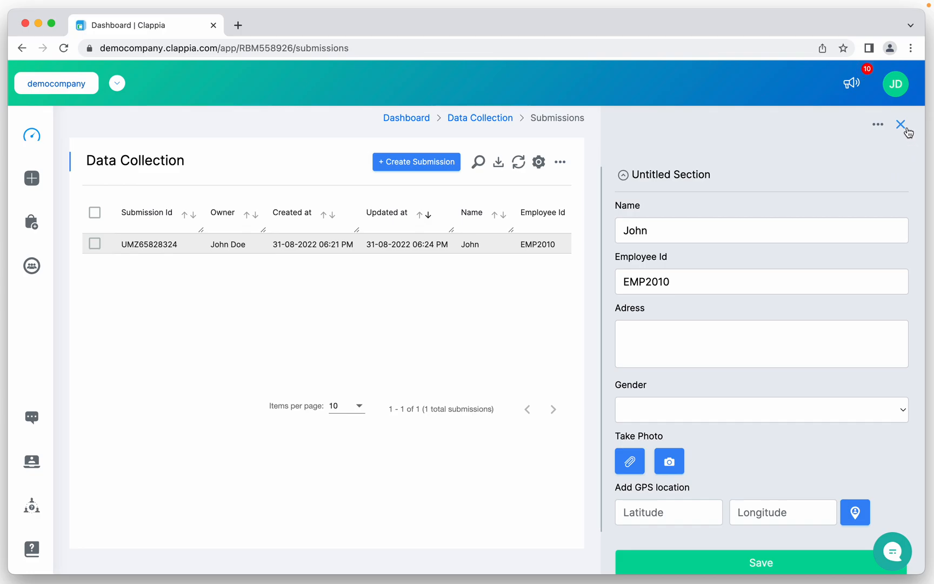
Step: In the app design, delete the existing validation block and confirm the deletion
click(902, 124)
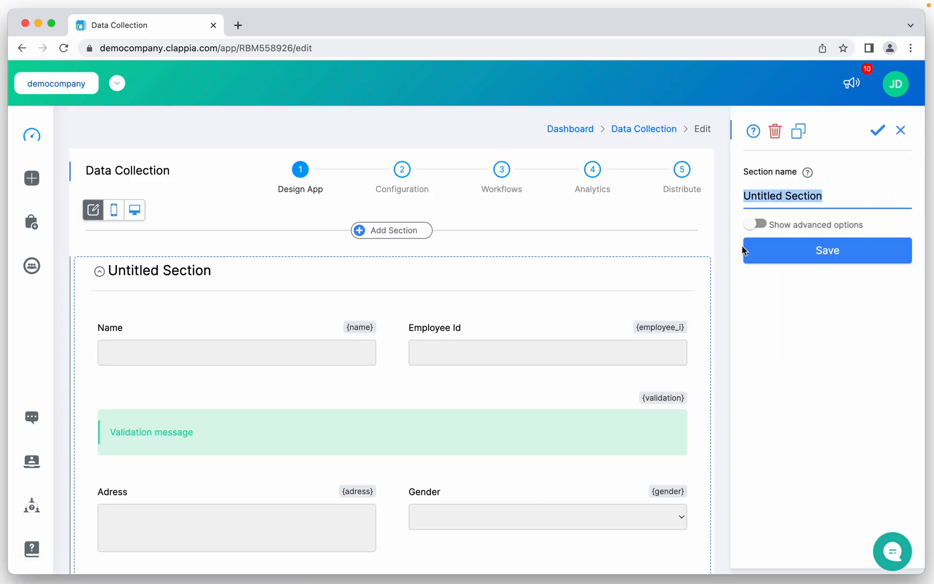
click(392, 432)
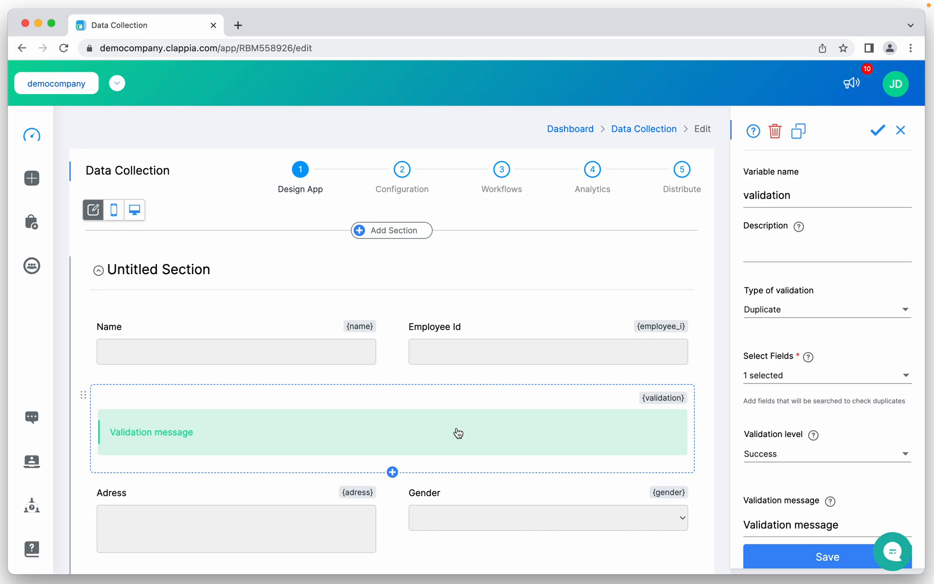
mouse_move(530, 428)
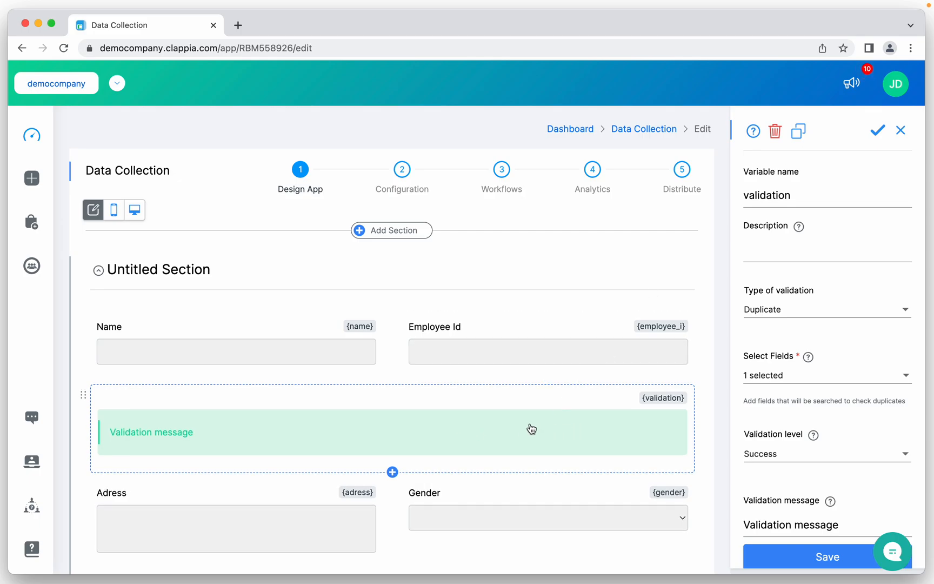
click(775, 131)
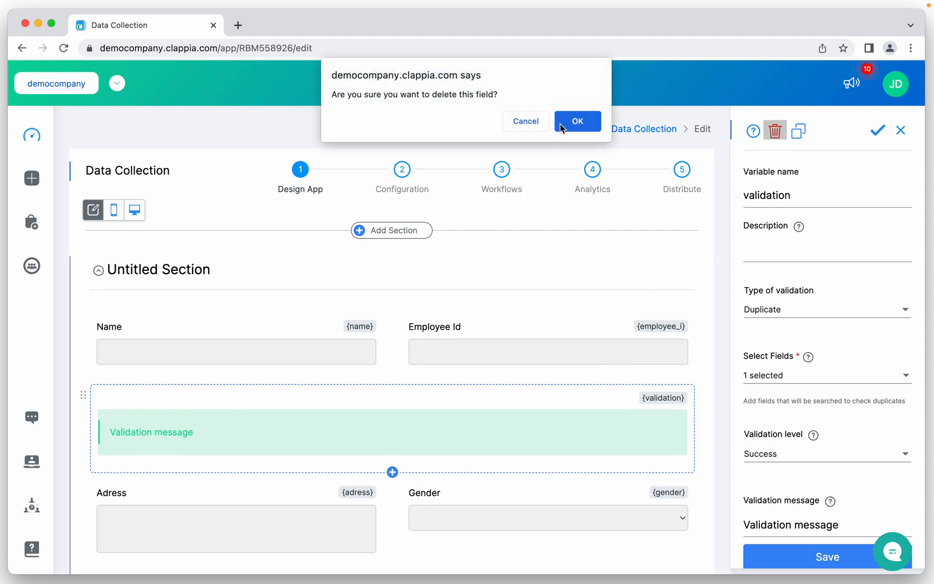
click(576, 122)
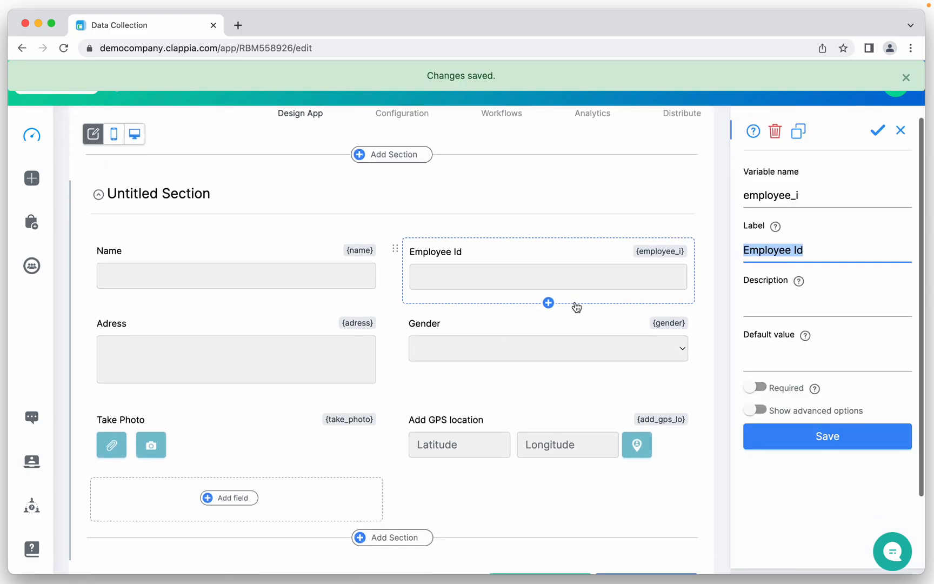
Step: Insert a Validation content block directly below the Employee Id field
click(548, 303)
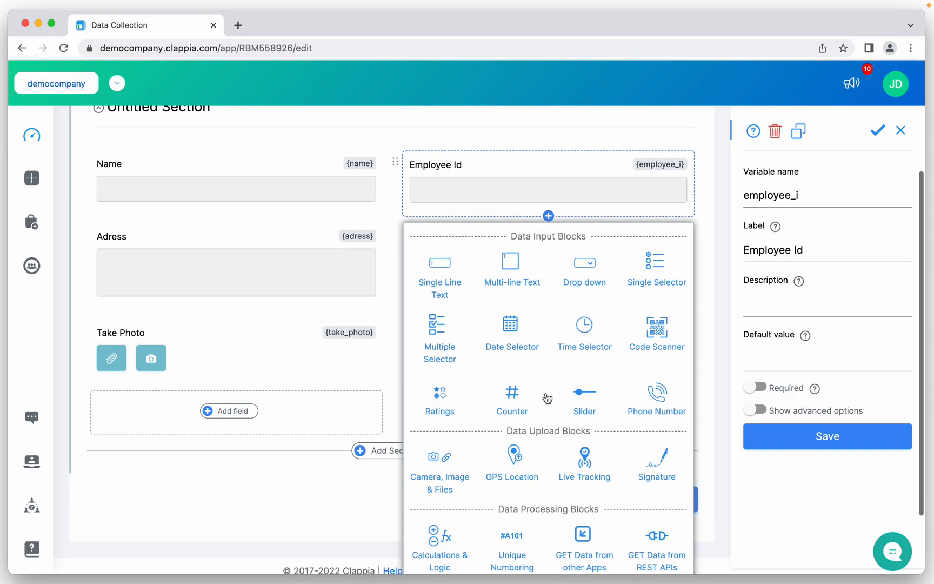
scroll(down, 3)
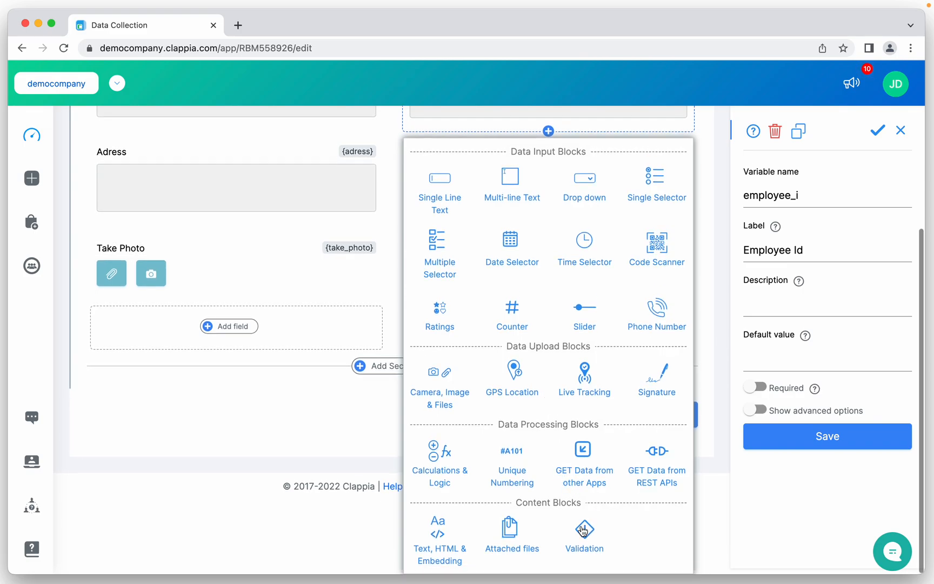
click(584, 530)
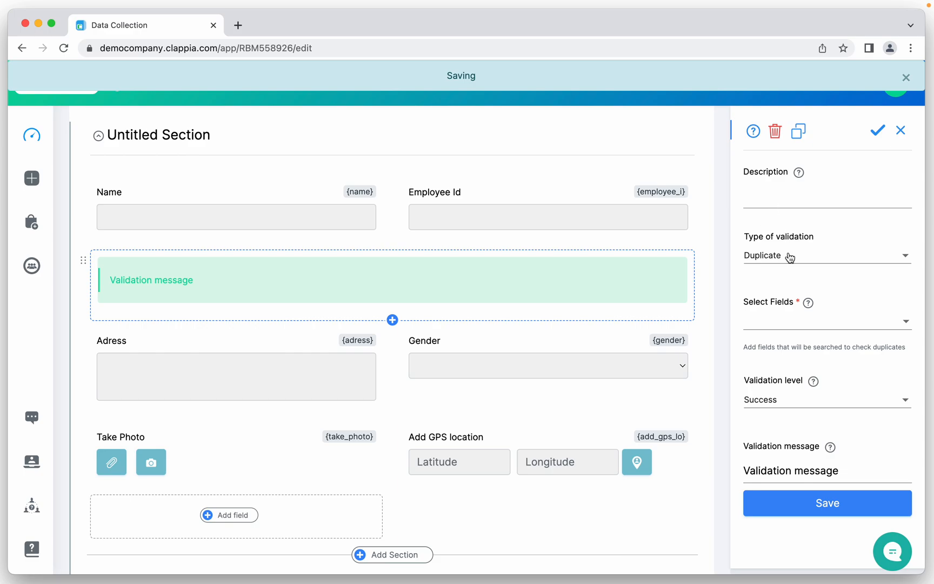
Step: Set validation type Duplicate and choose Employee Id as the field to check
click(826, 255)
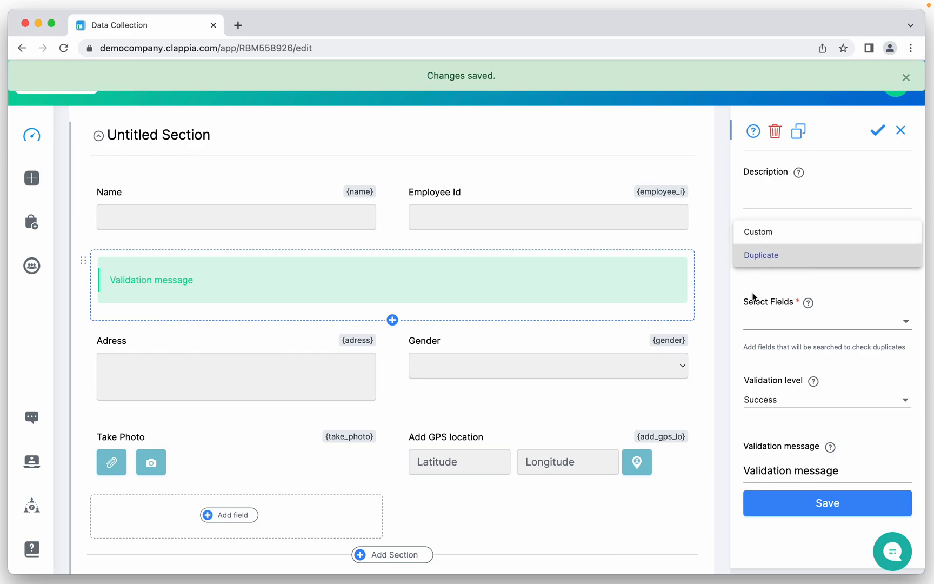
click(761, 255)
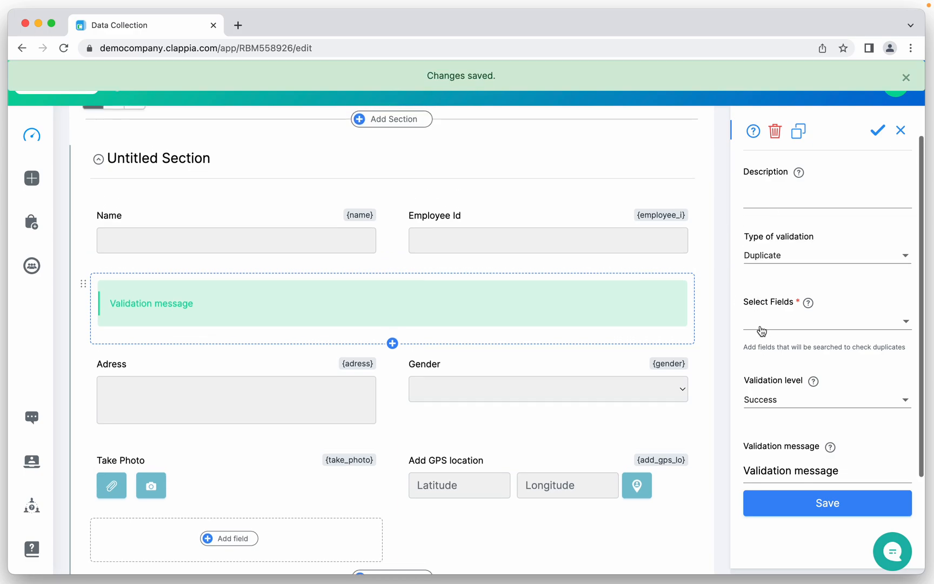
click(825, 326)
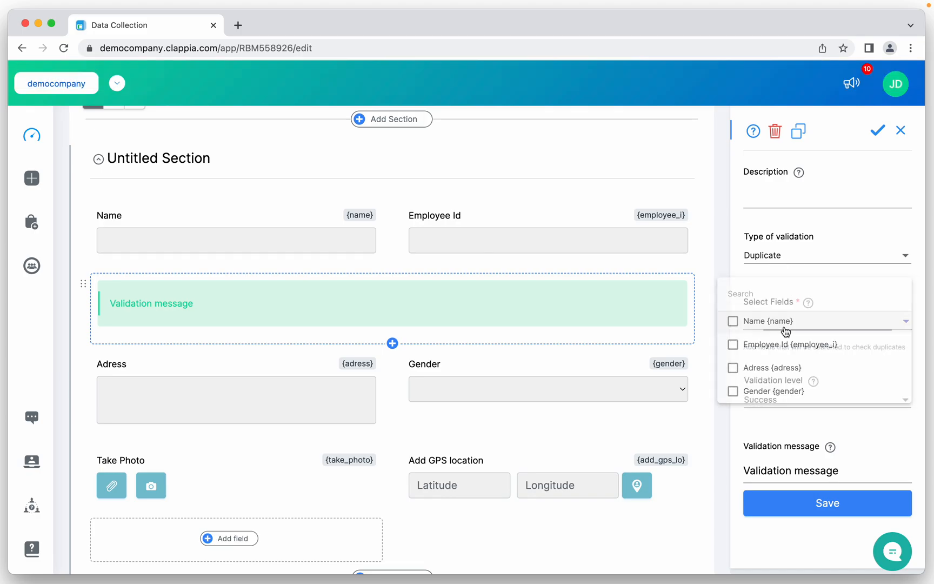
click(733, 344)
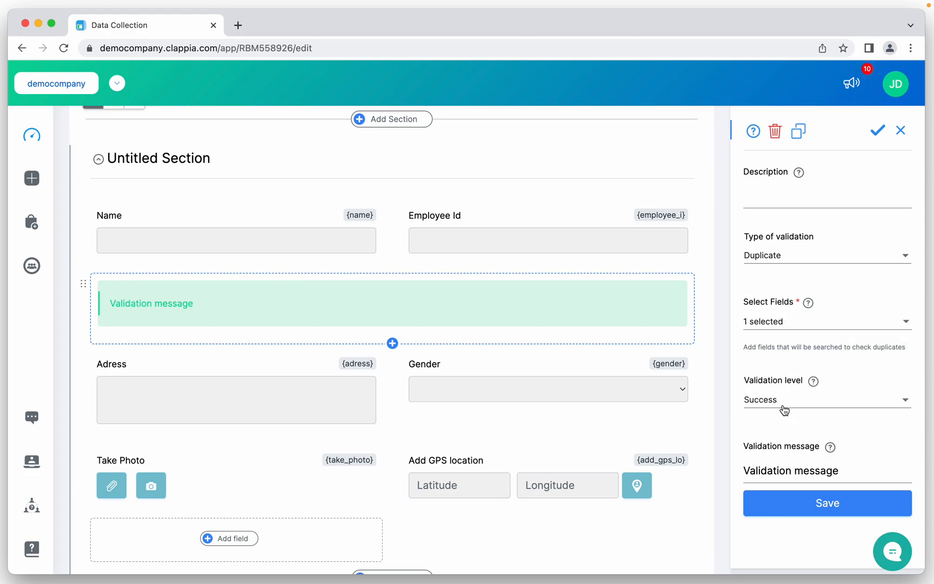
Step: Set the validation level to Error and select the placeholder message for replacement
click(826, 399)
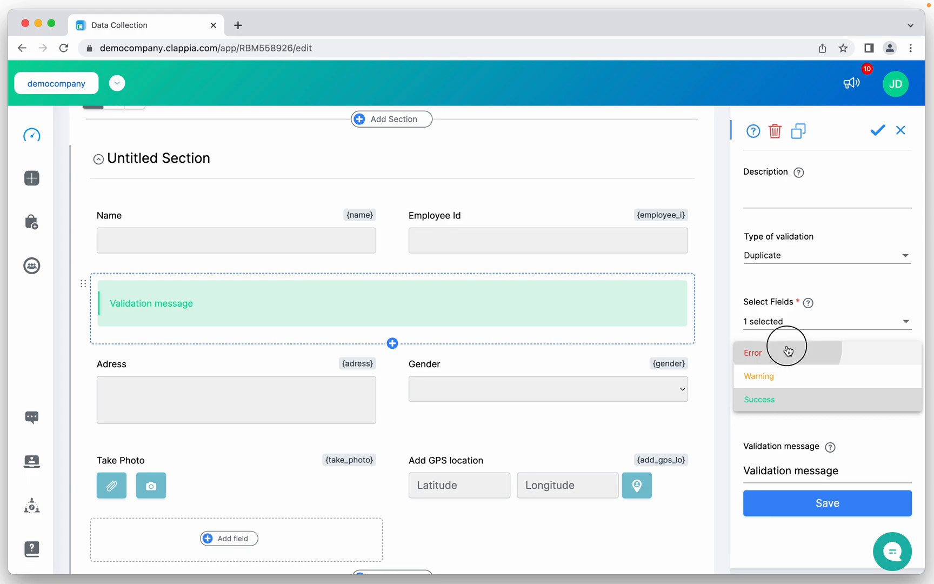
click(753, 352)
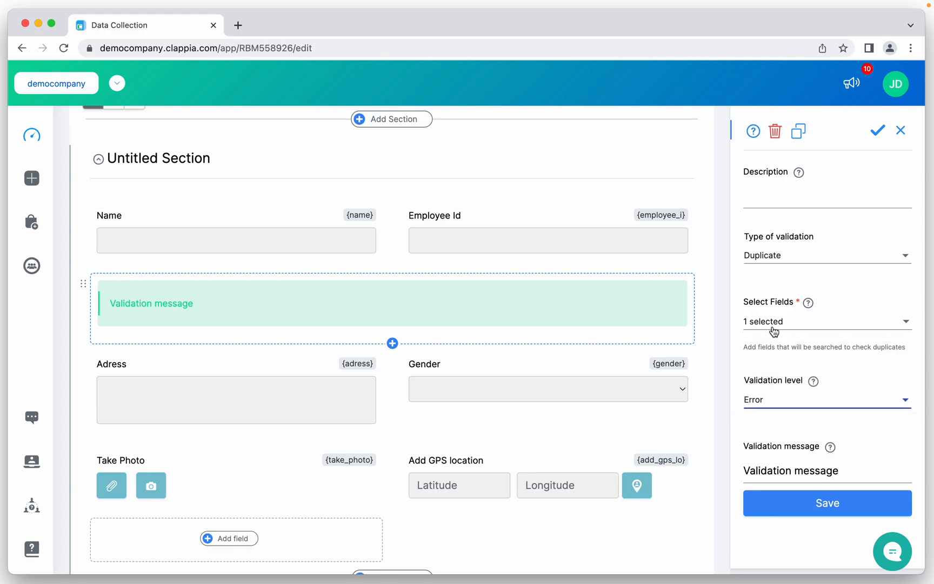
click(826, 321)
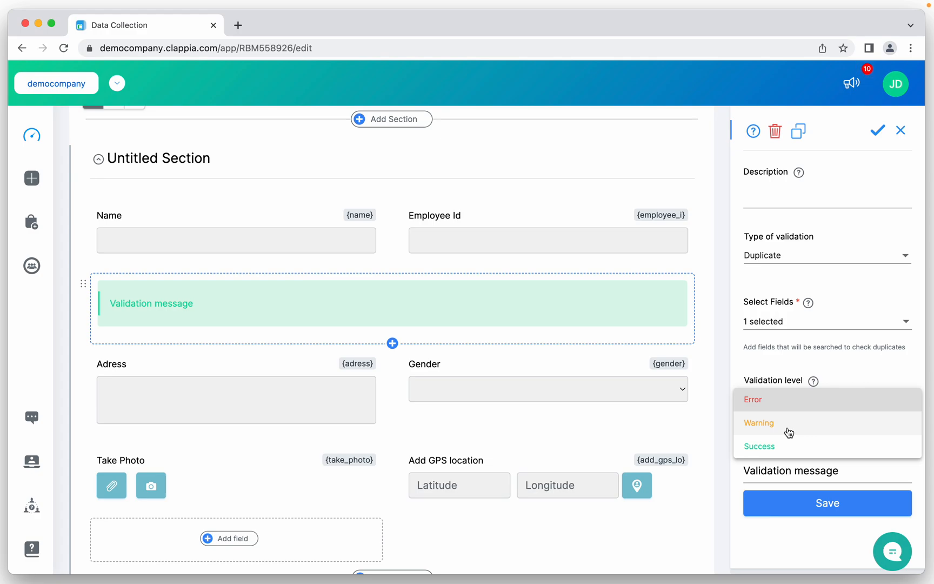
click(752, 399)
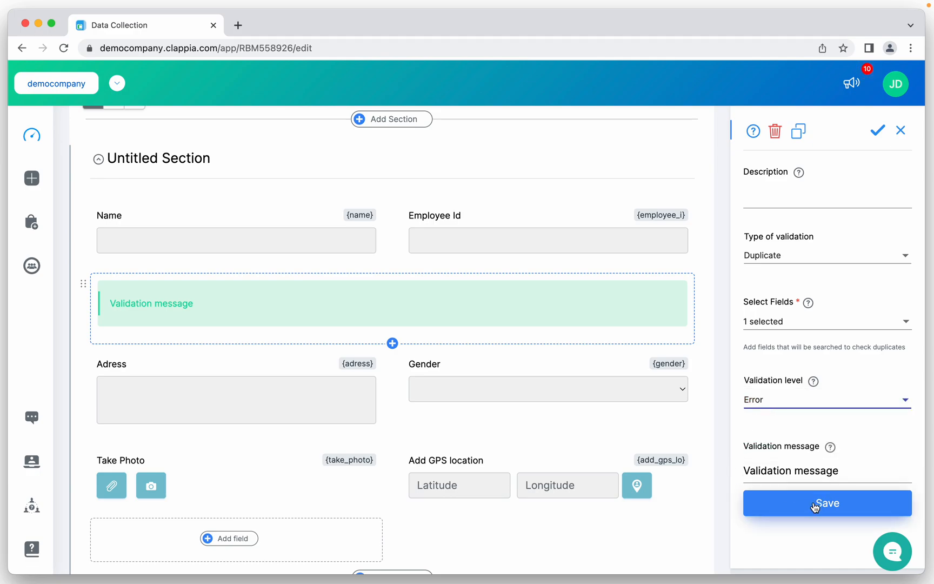
click(790, 471)
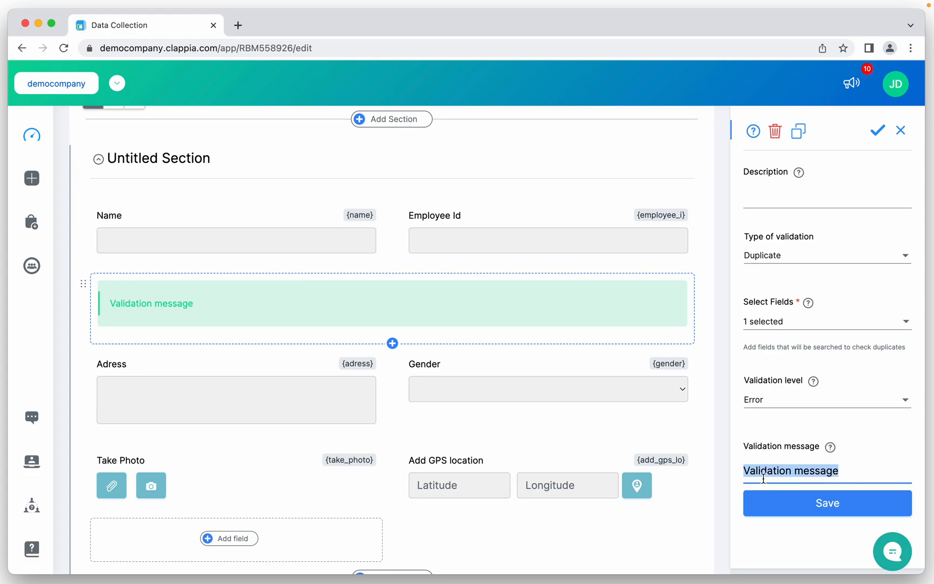
Step: Enter message 'This employee ID already exists in the system.' and save the app
text(This emplo)
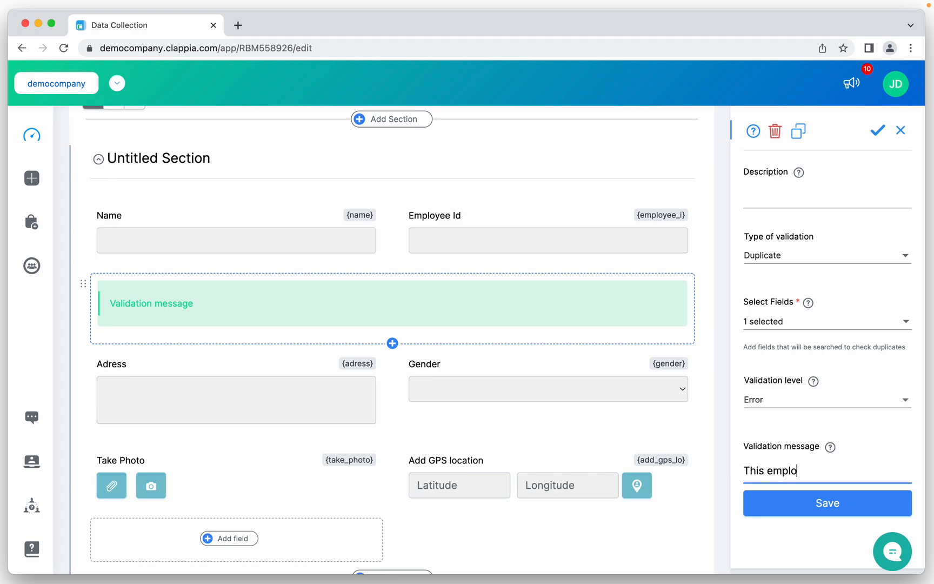
text(yee)
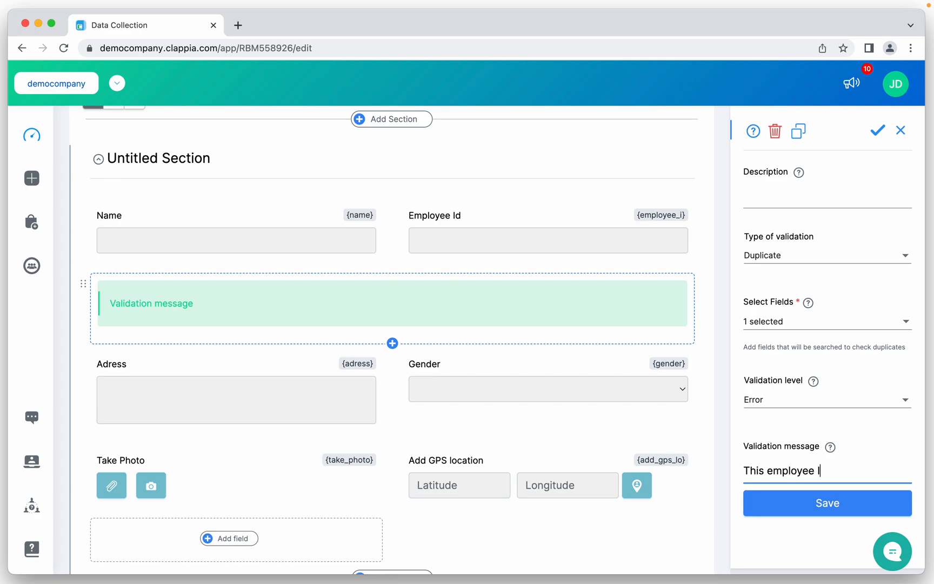
text(ID a)
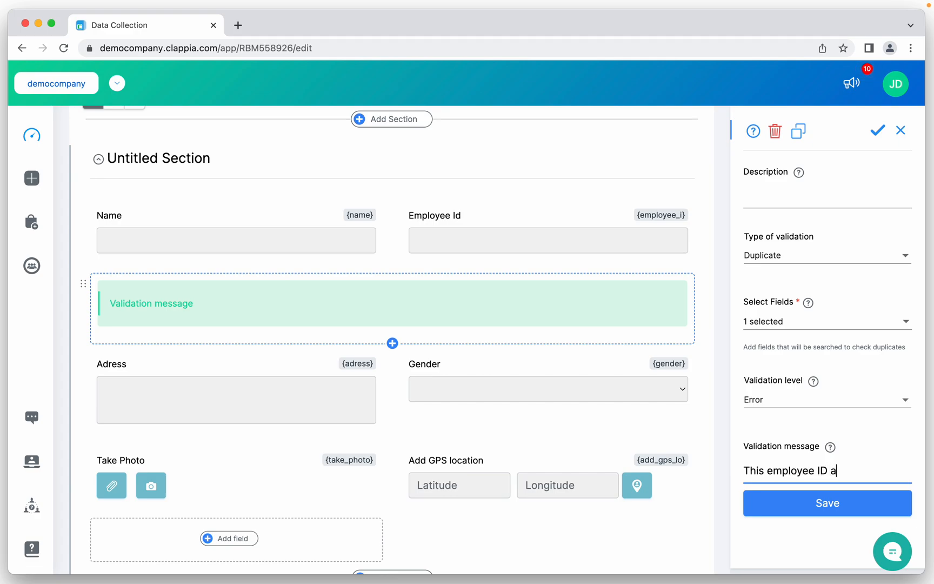
text(lready)
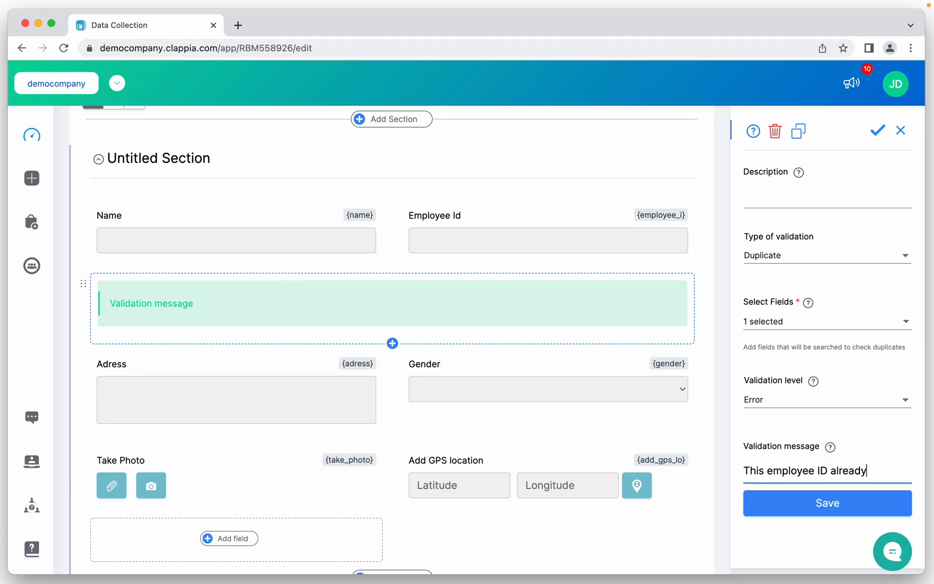
text(exists in the system.)
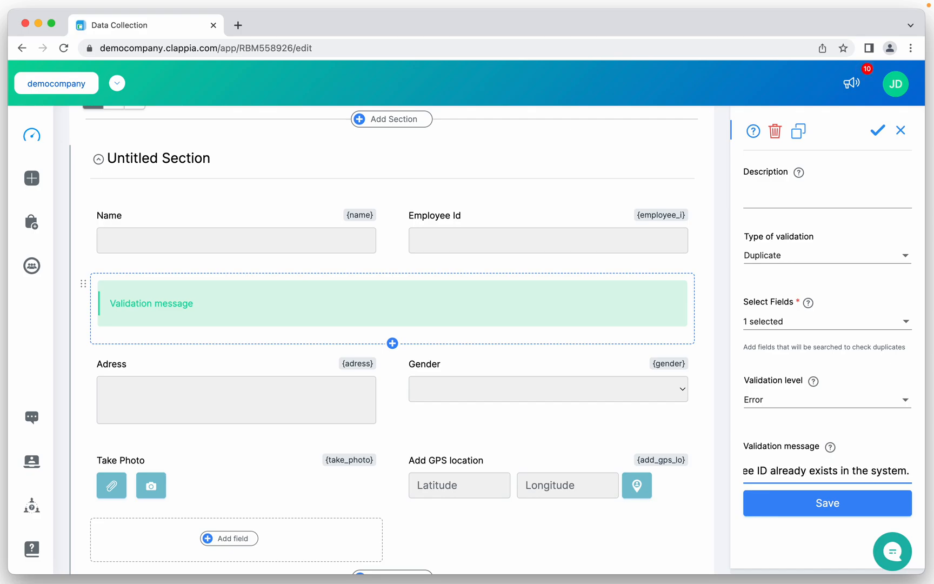
click(827, 502)
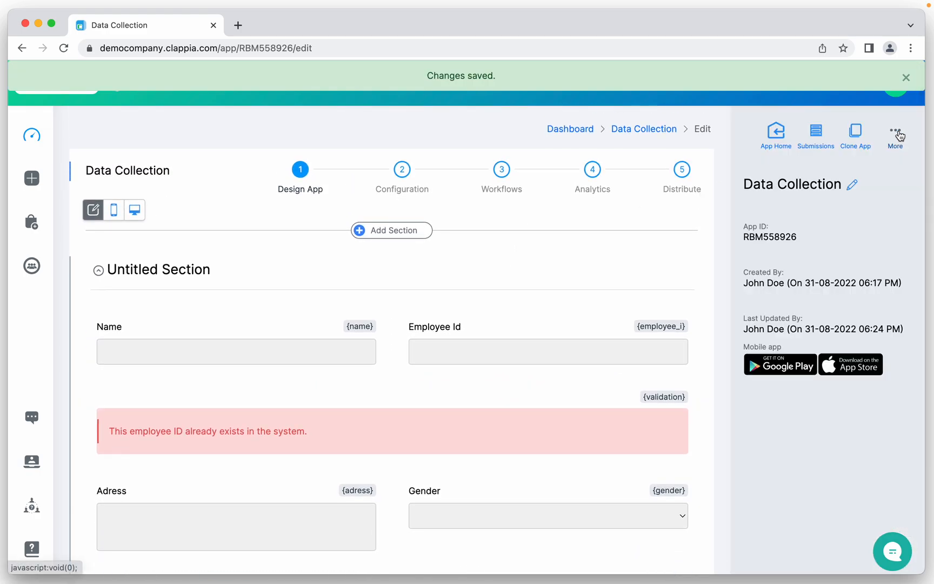
Step: Fill a new entry with Name John, Employee Id EMP2012 and address India
click(816, 134)
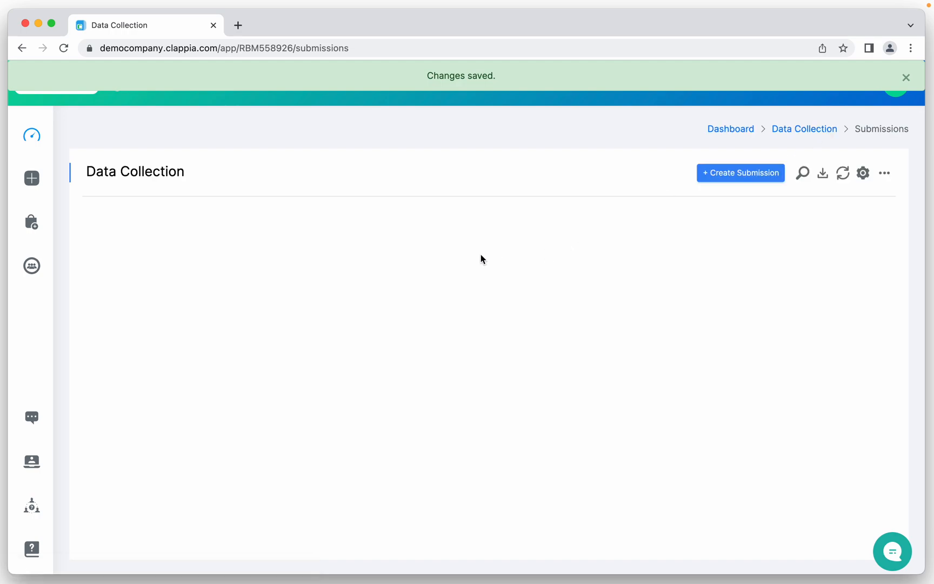
click(228, 255)
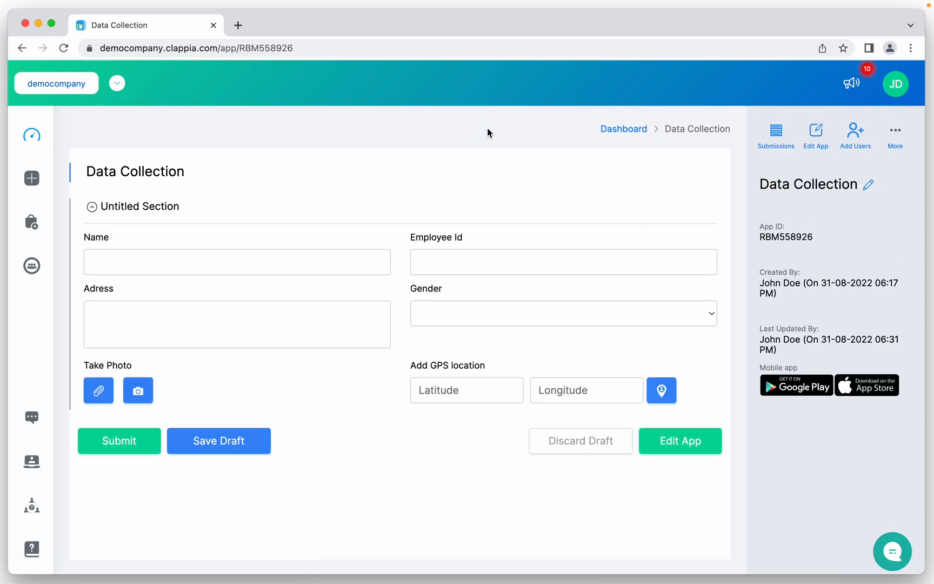
mouse_move(398, 295)
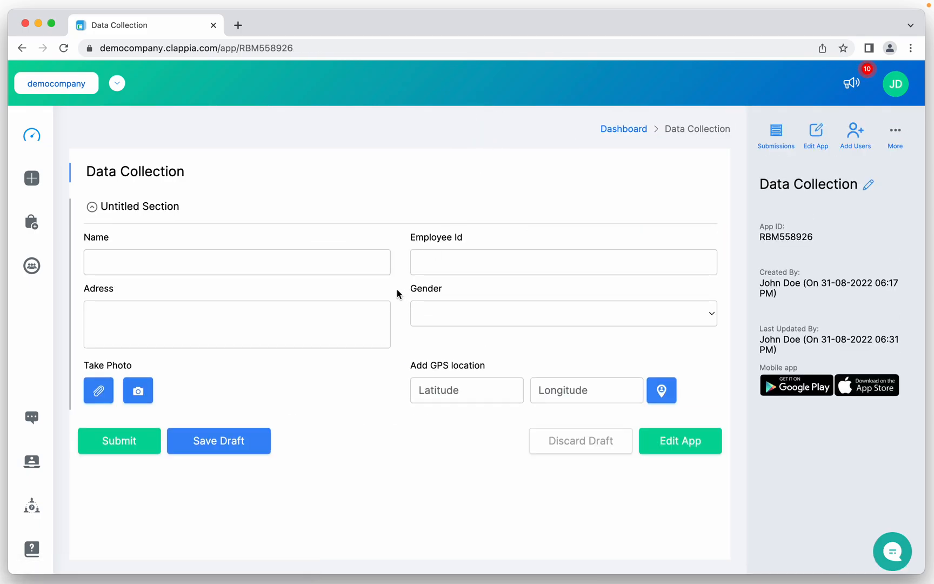
text(Ho)
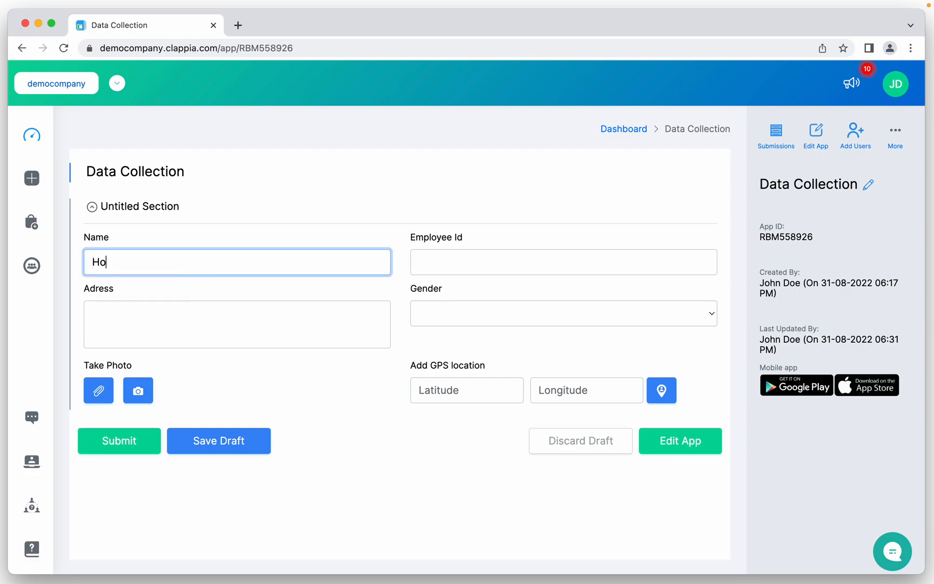
text(J)
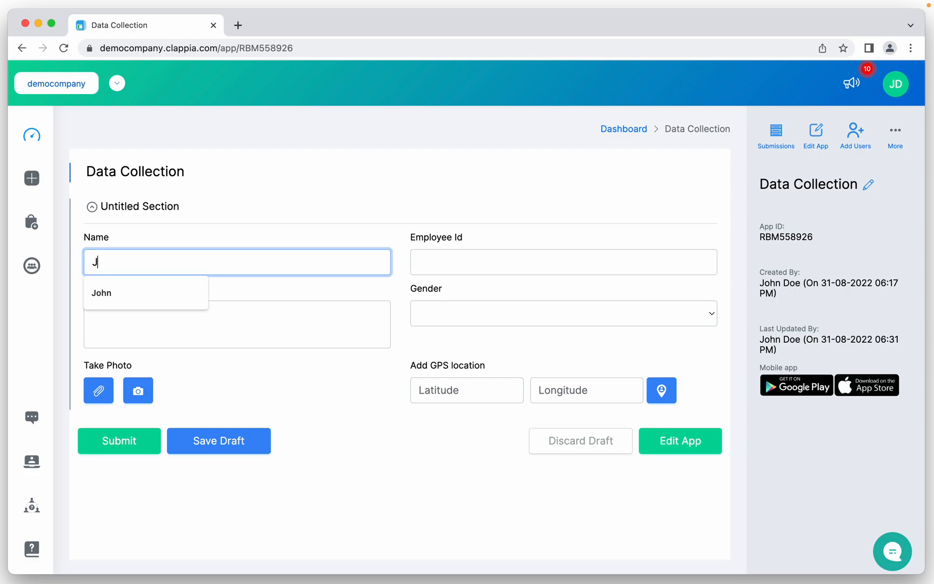
click(101, 293)
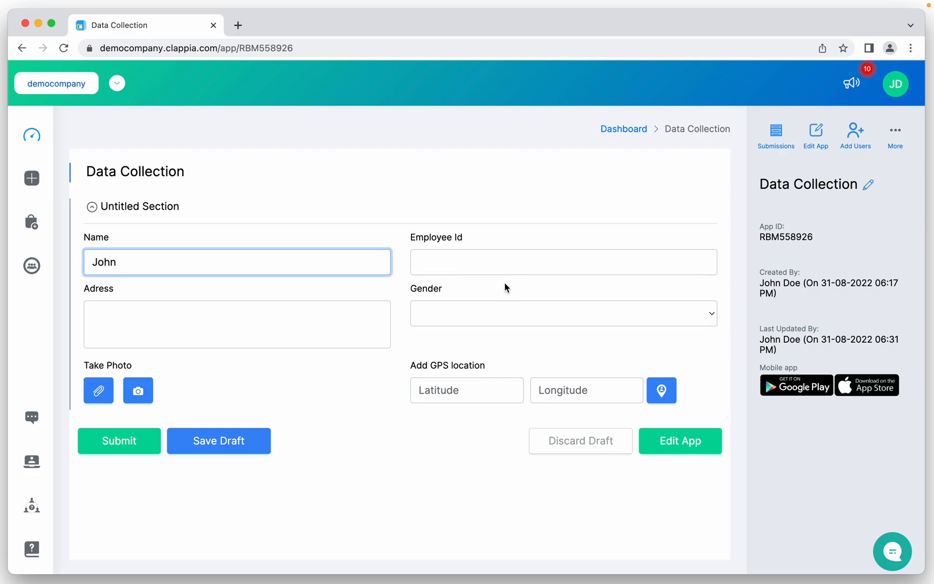
text(EMP2010)
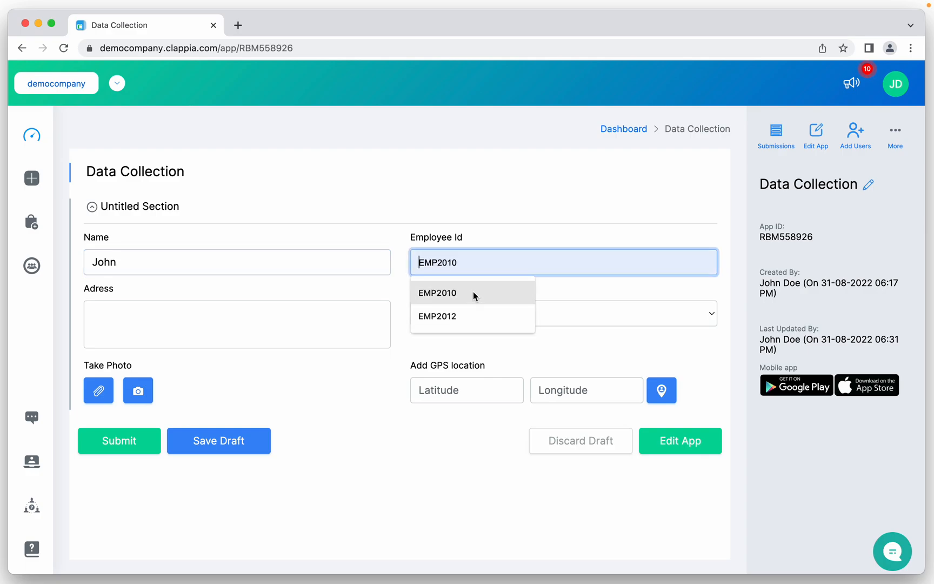
click(438, 317)
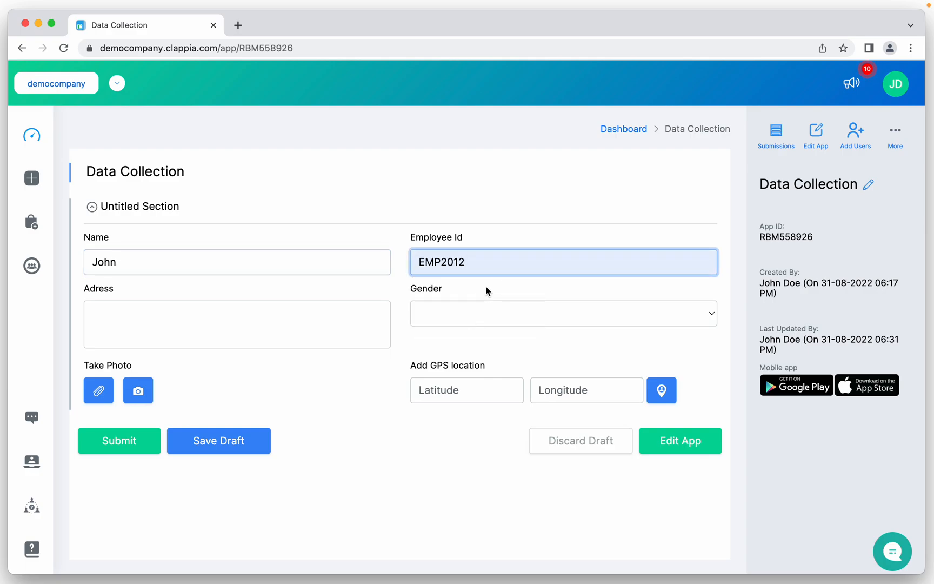
click(237, 324)
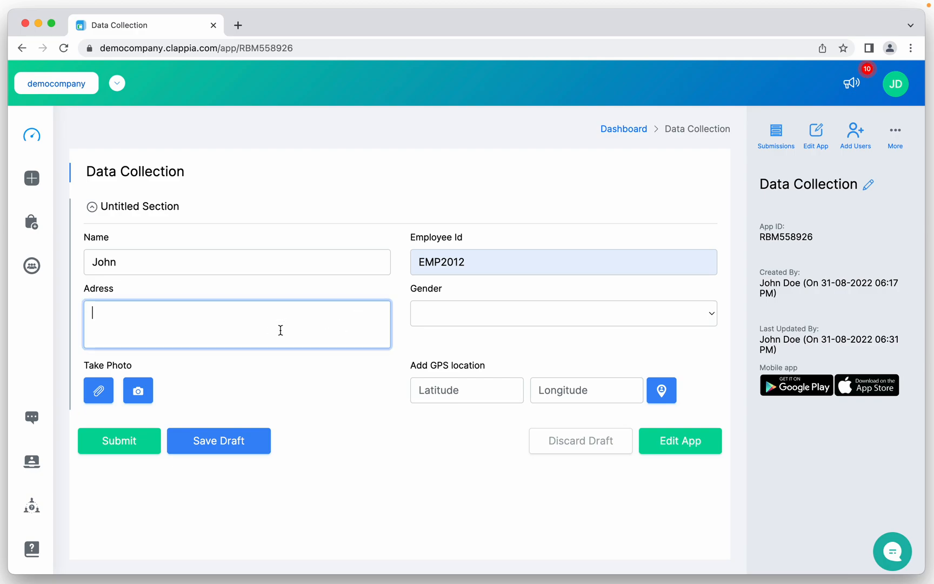
text(India)
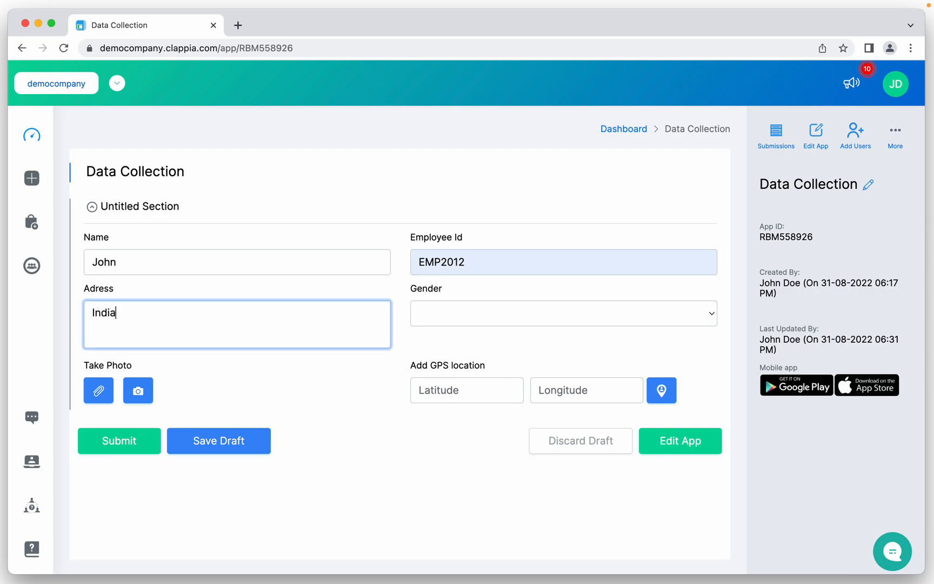
Step: Submit the entry successfully and start another blank entry
click(119, 441)
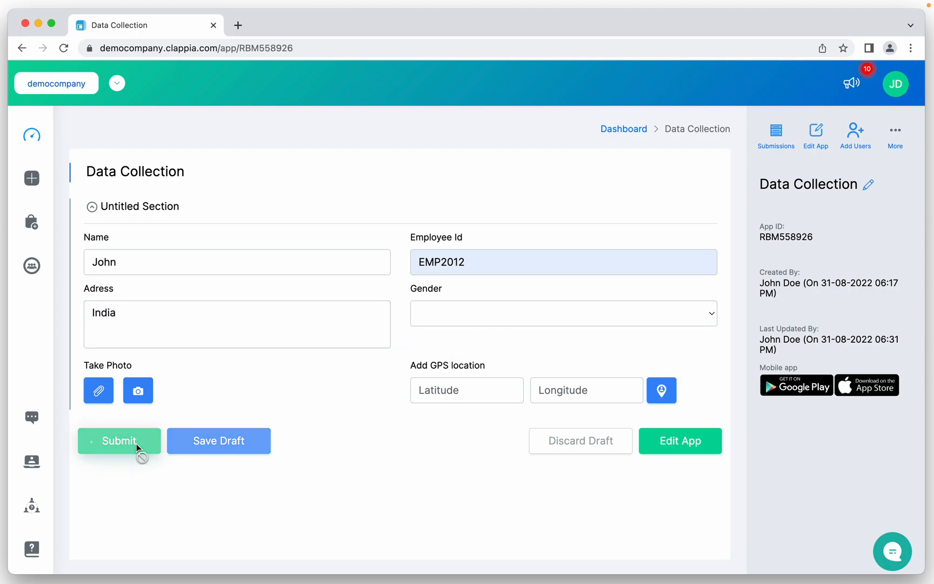
click(119, 442)
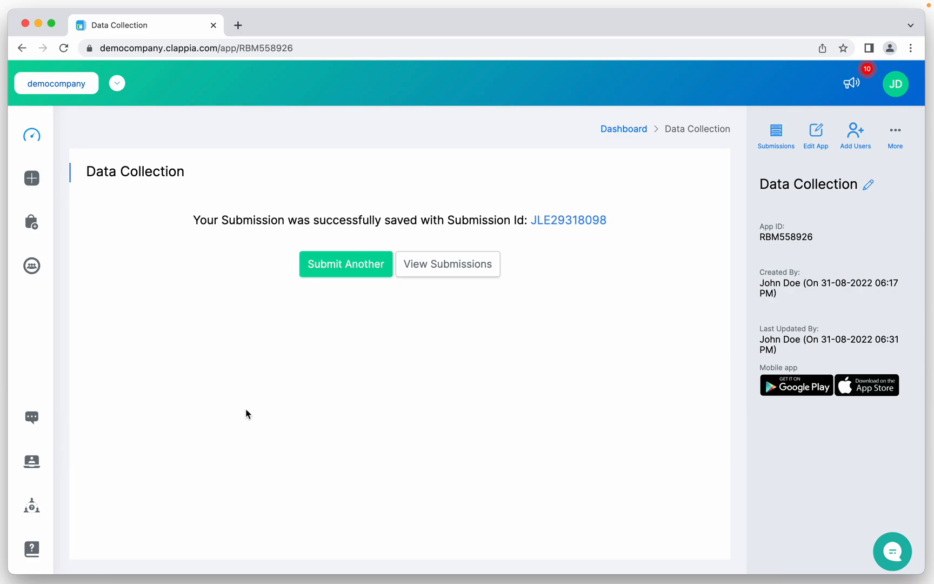
click(346, 264)
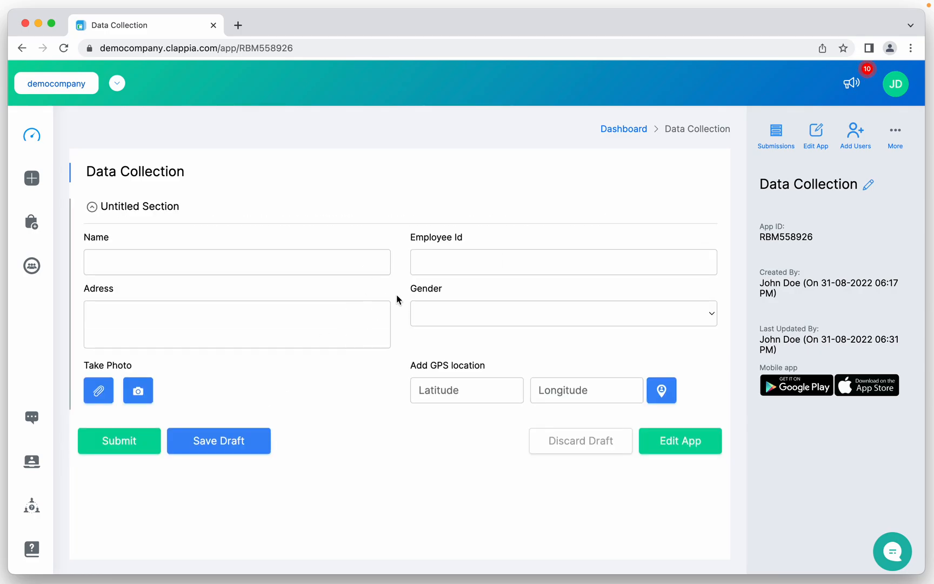
Step: Enter John with duplicate ID EMP2010 to trigger the error, then rename to Tom
text(Joh)
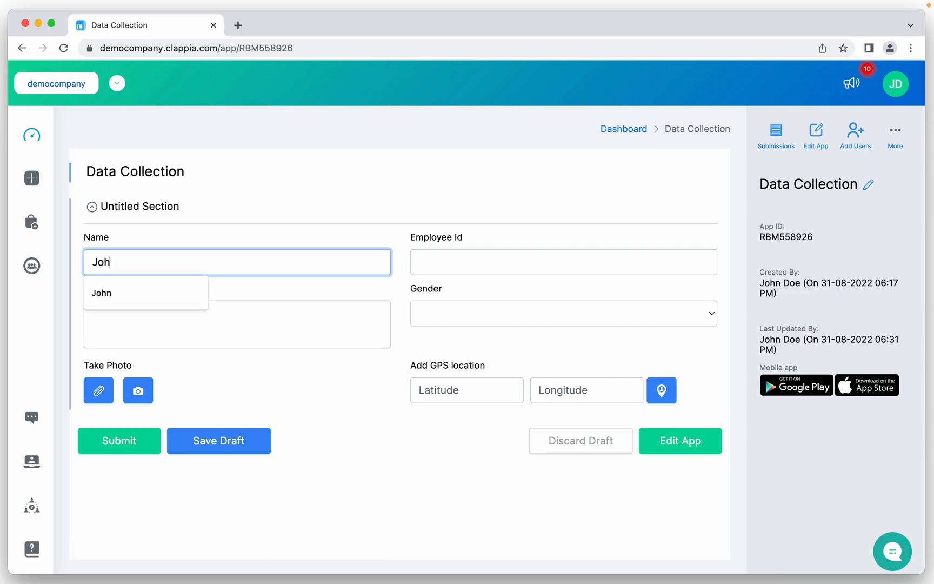
text(EMP2010)
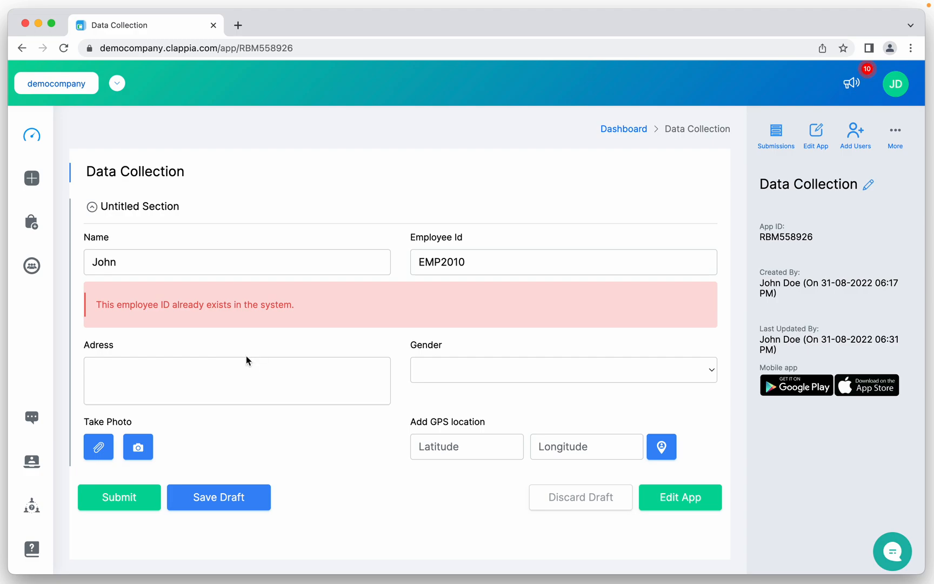
double_click(103, 262)
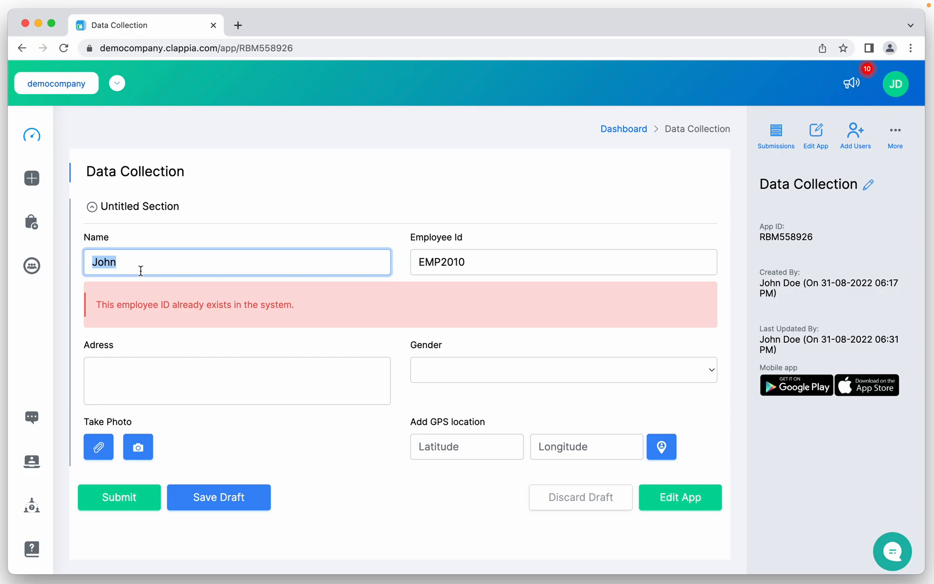
text(Tom)
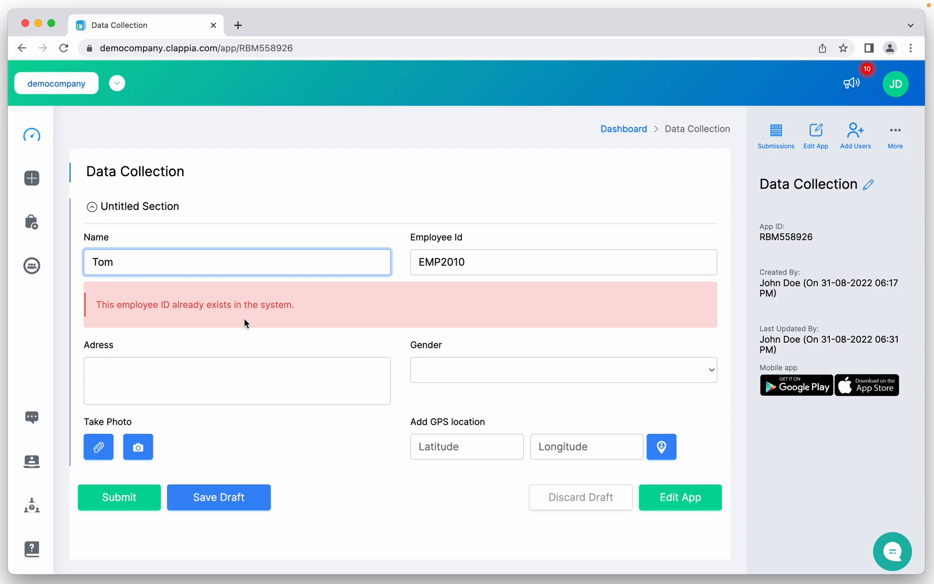